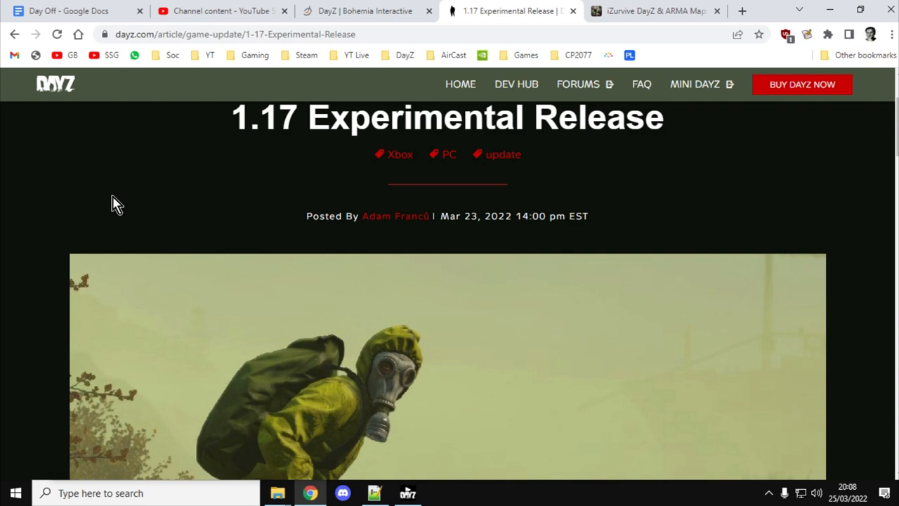
mouse_move(209, 201)
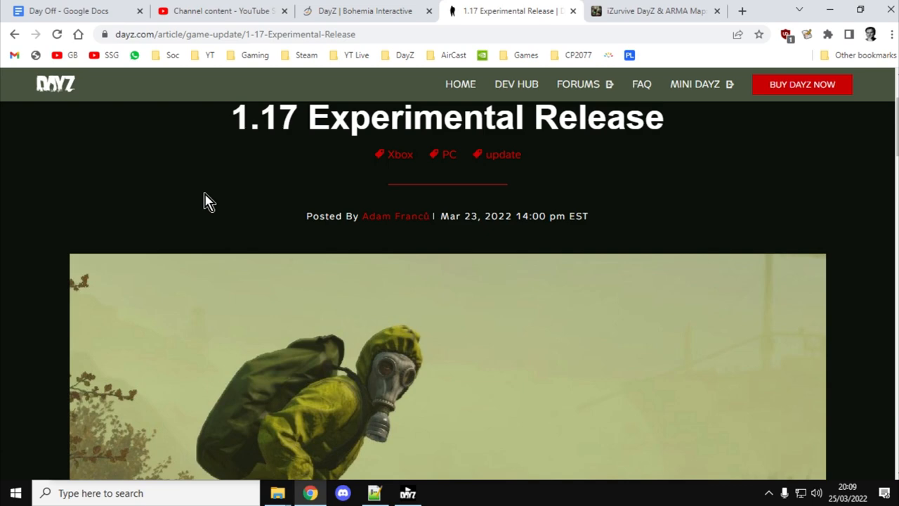
- Bring Notepad++ forward and mark the environmentMinTemps and environmentMaxTemps lines in cfggameplay.json
left_click(375, 493)
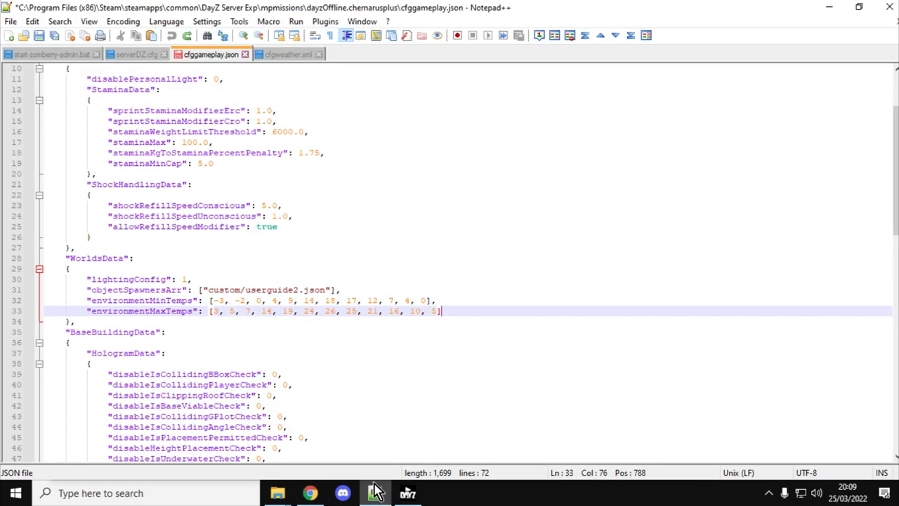
mouse_move(495, 241)
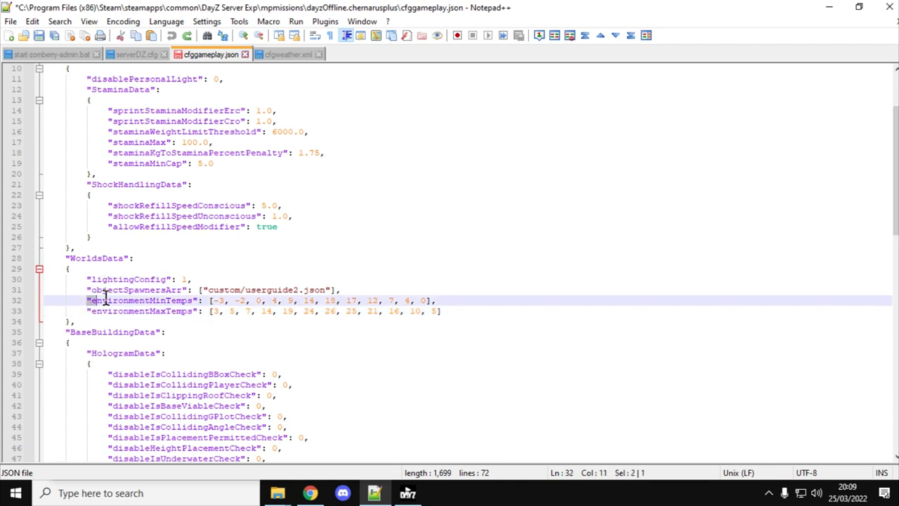
left_click(453, 311)
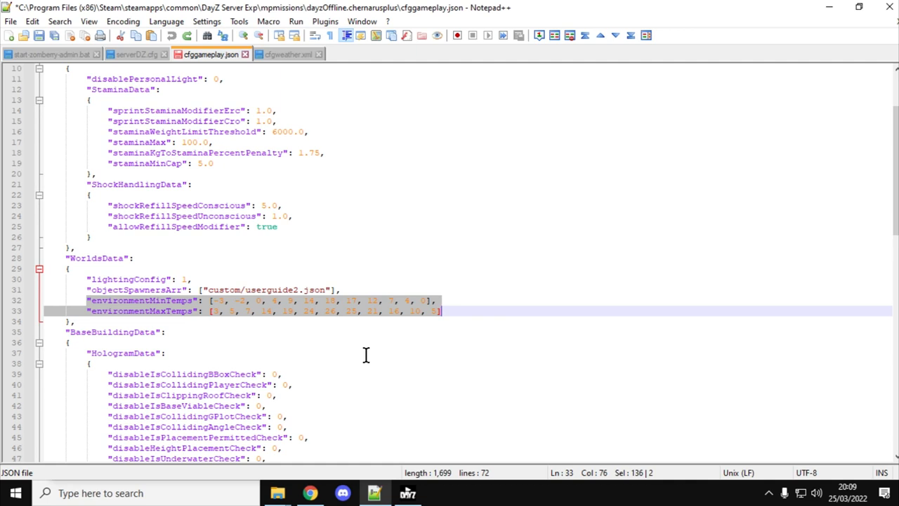
mouse_move(264, 355)
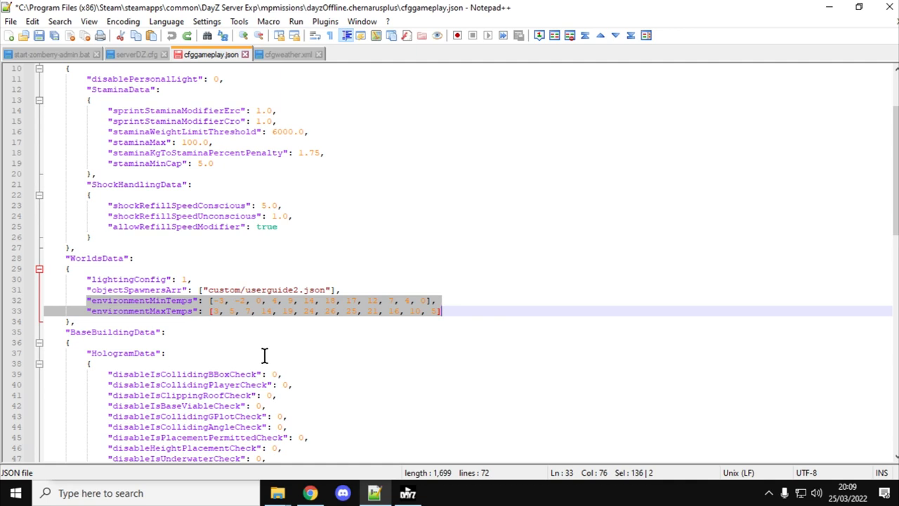
left_click(239, 311)
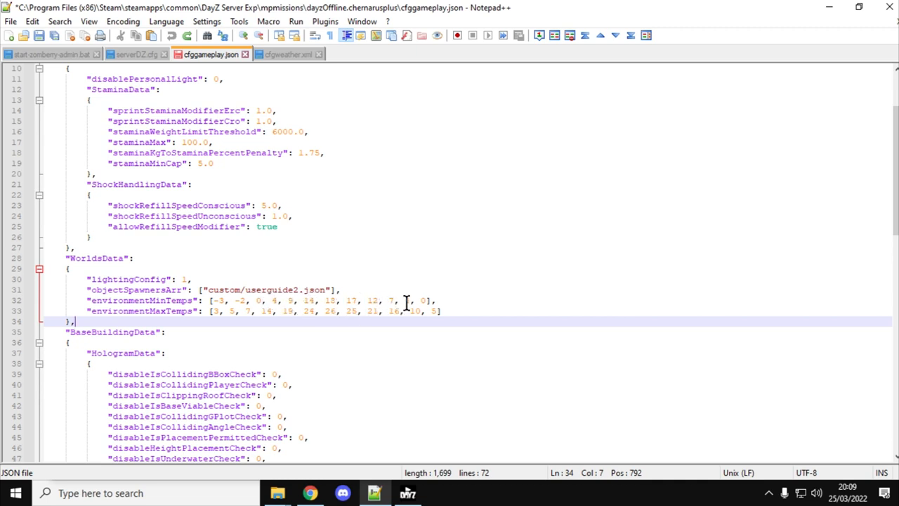
left_click(441, 311)
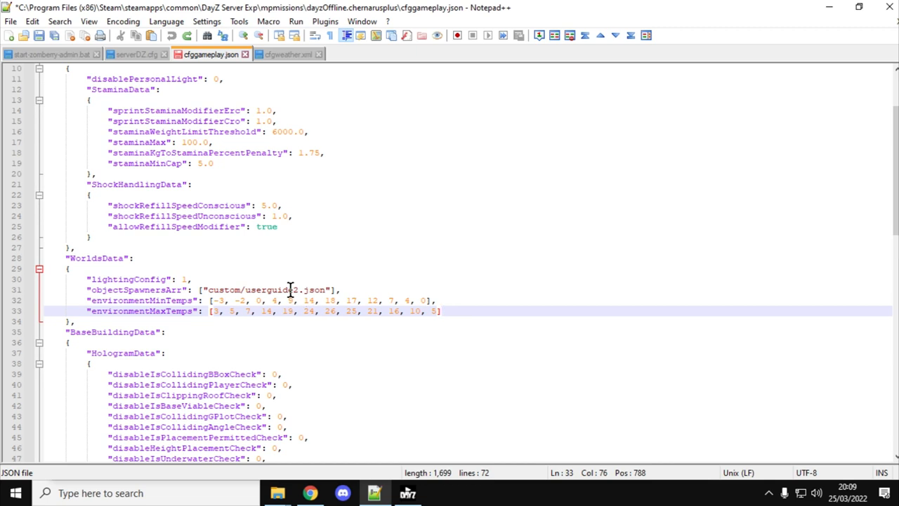
left_click(284, 54)
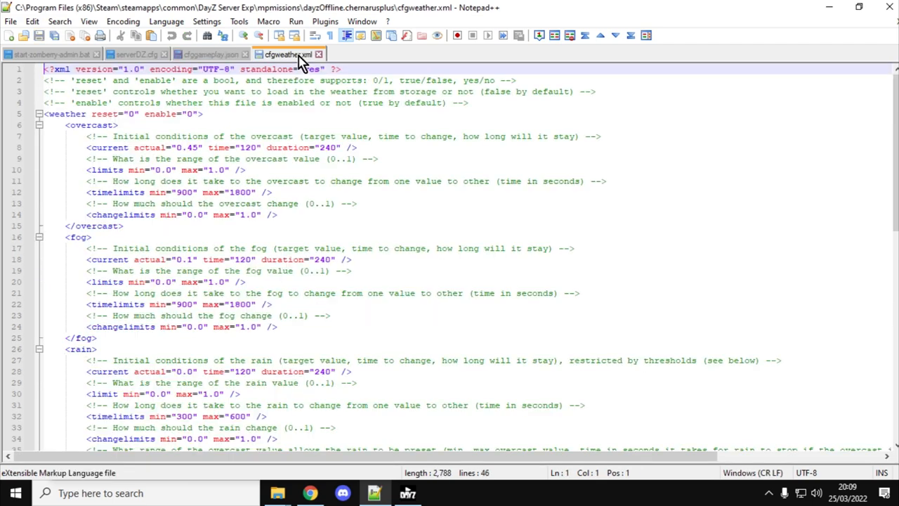
mouse_move(320, 218)
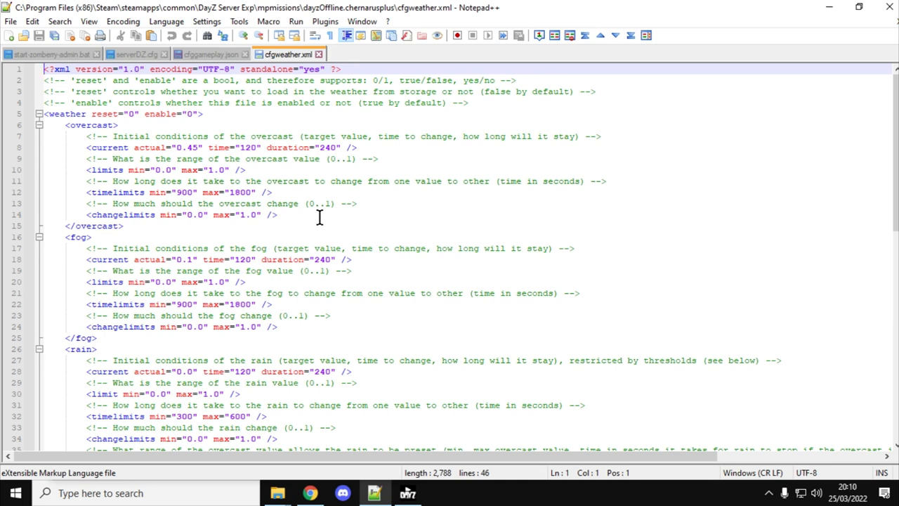
mouse_move(280, 128)
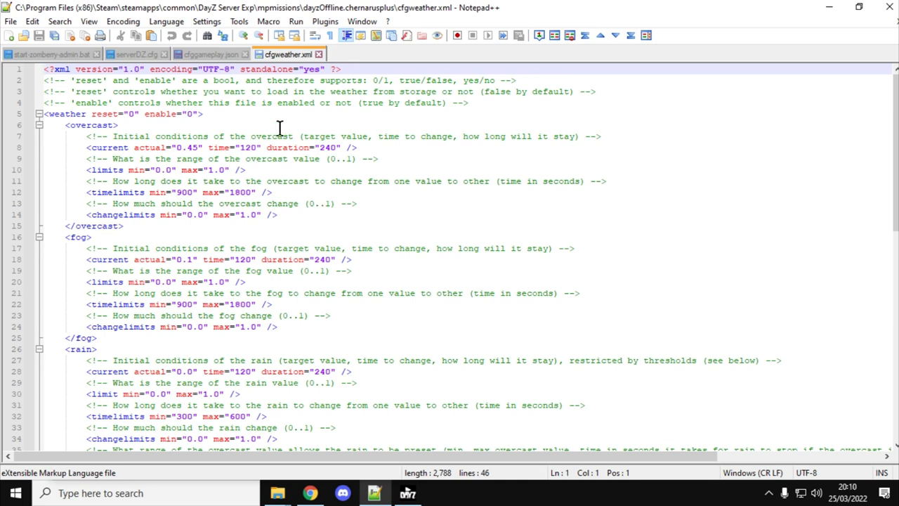
mouse_move(210, 54)
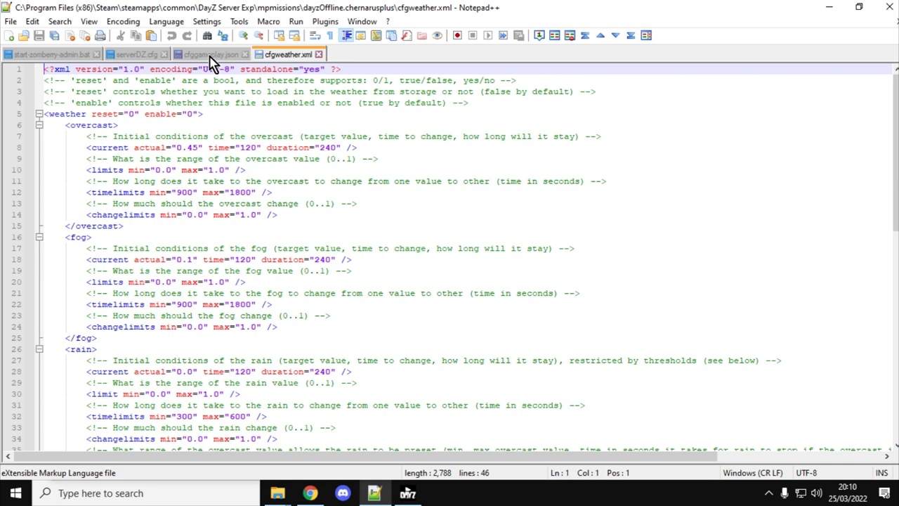
left_click(206, 54)
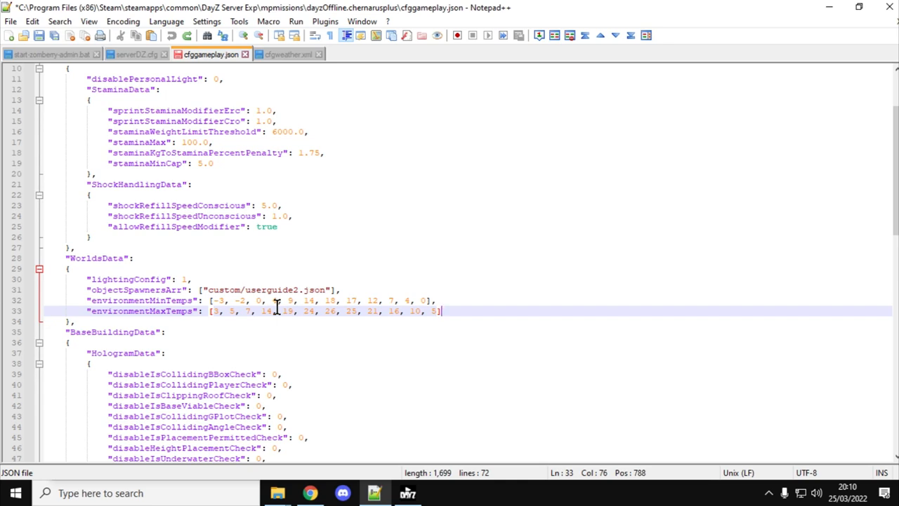
- Switch to the serverDZ.cfg tab to view the server settings
left_click(133, 54)
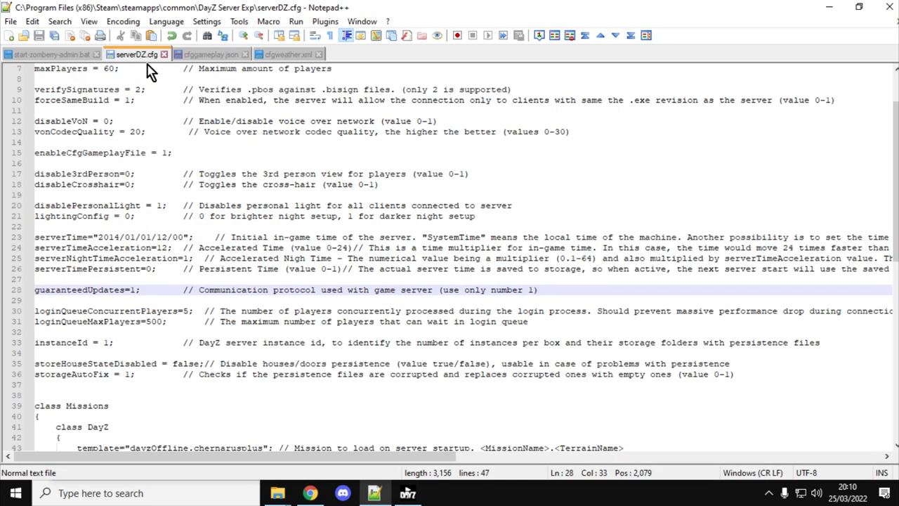
mouse_move(167, 145)
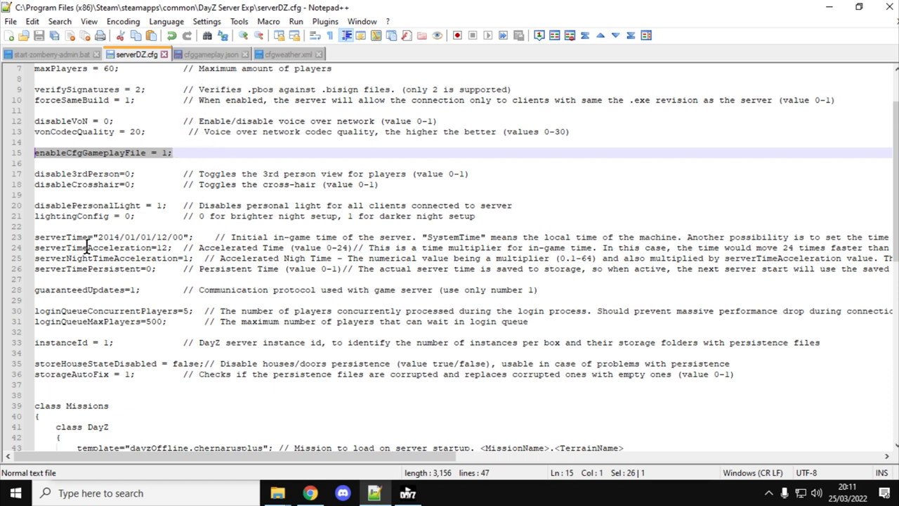
- Review the serverTime and persistence lines and type 2014 as the serverTime year
left_click_drag(34, 236, 187, 257)
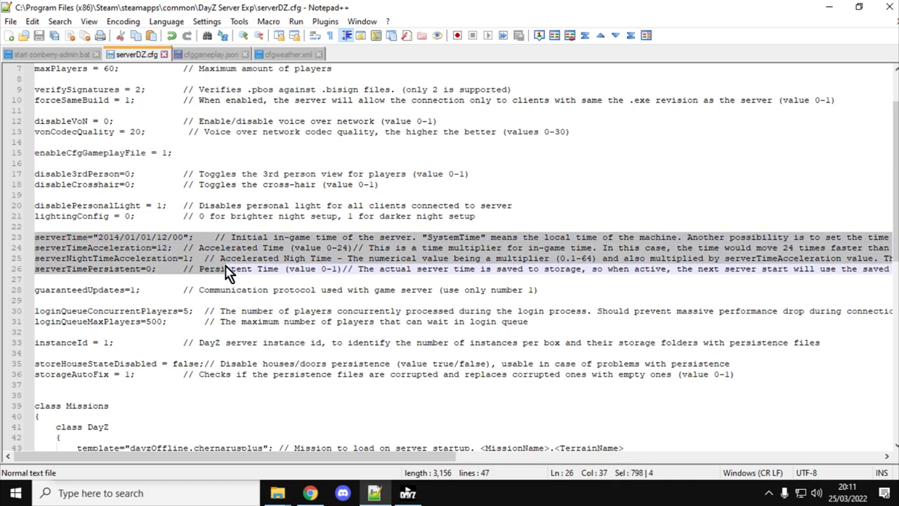
mouse_move(126, 260)
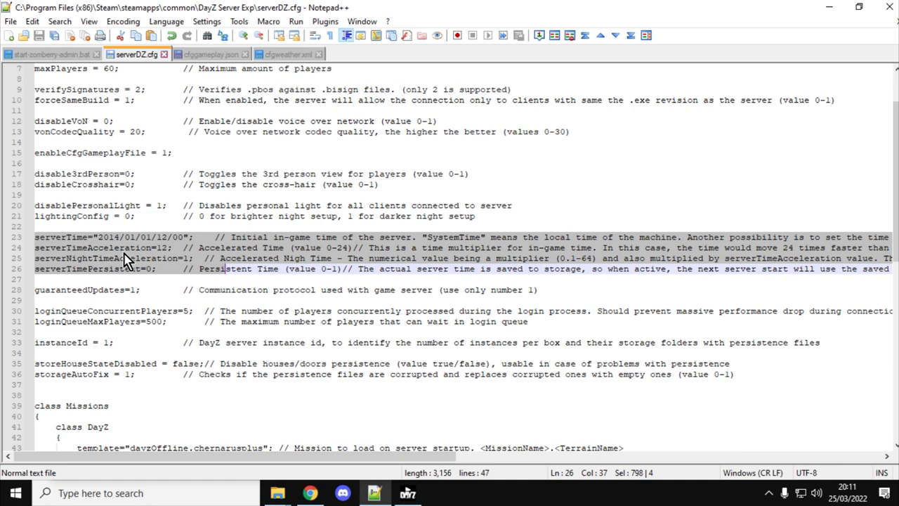
left_click(196, 237)
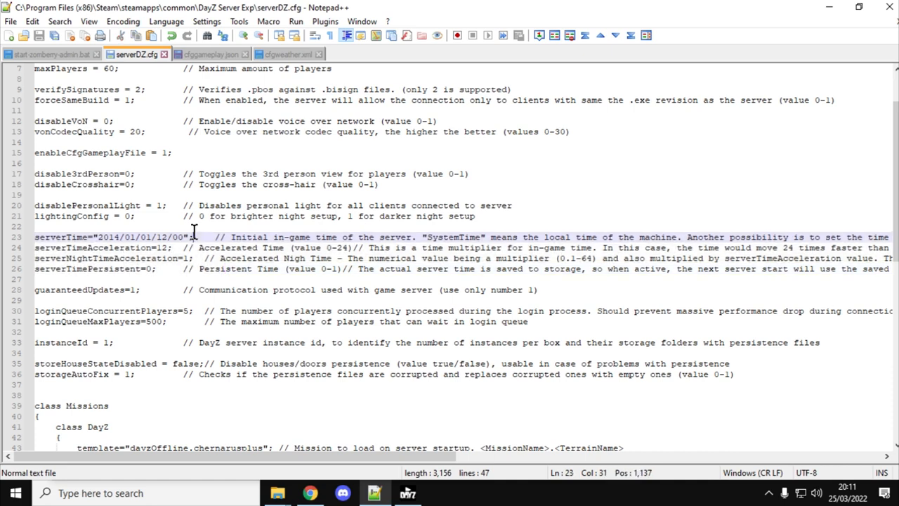
mouse_move(169, 331)
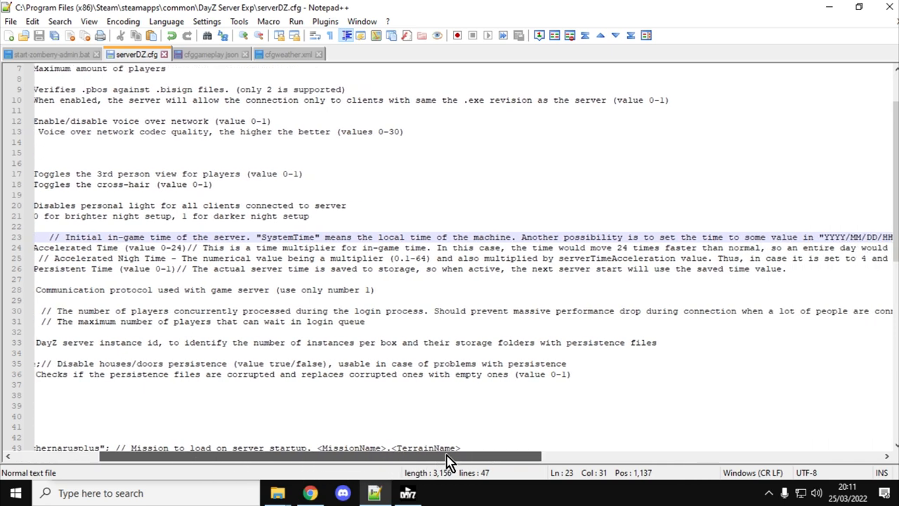
scroll("left", 3)
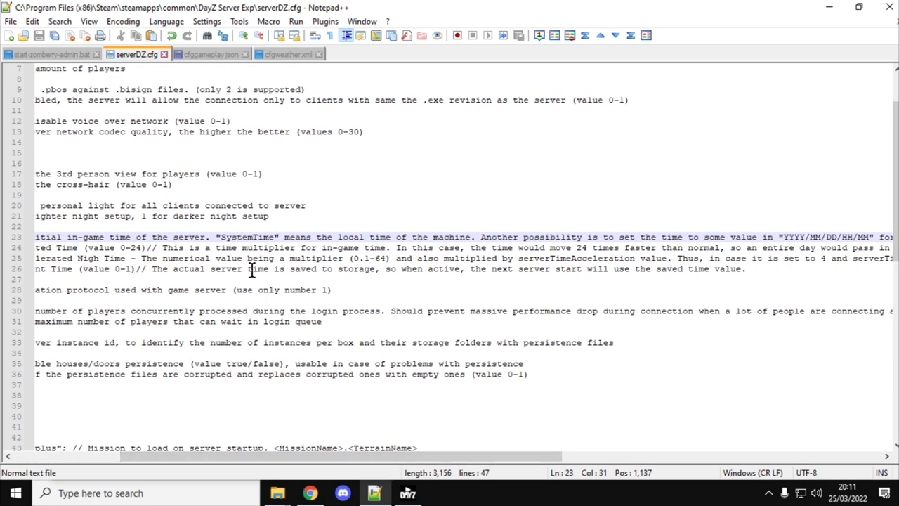
scroll("left", 3)
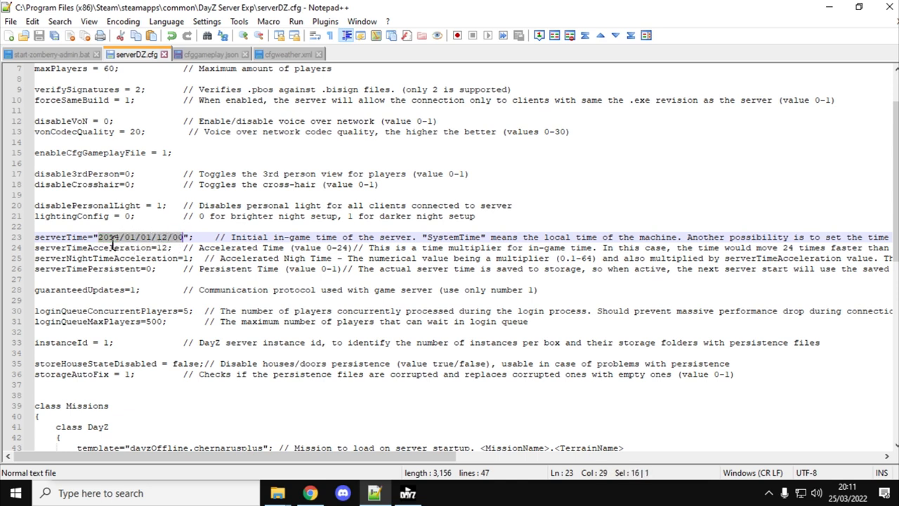
type("2014")
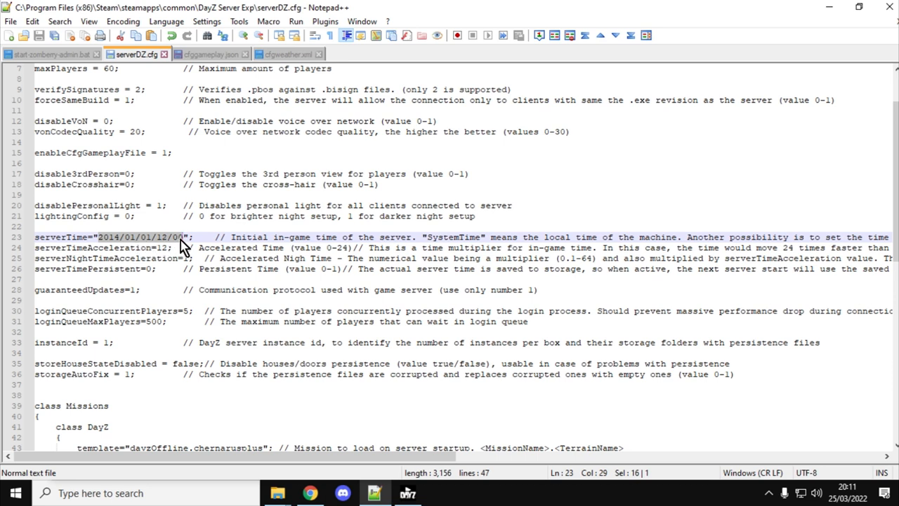
mouse_move(156, 274)
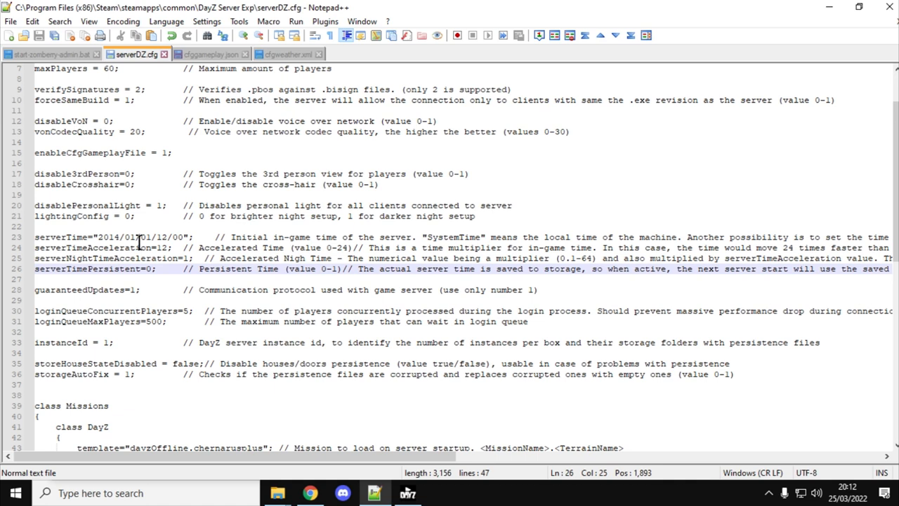
left_click(161, 268)
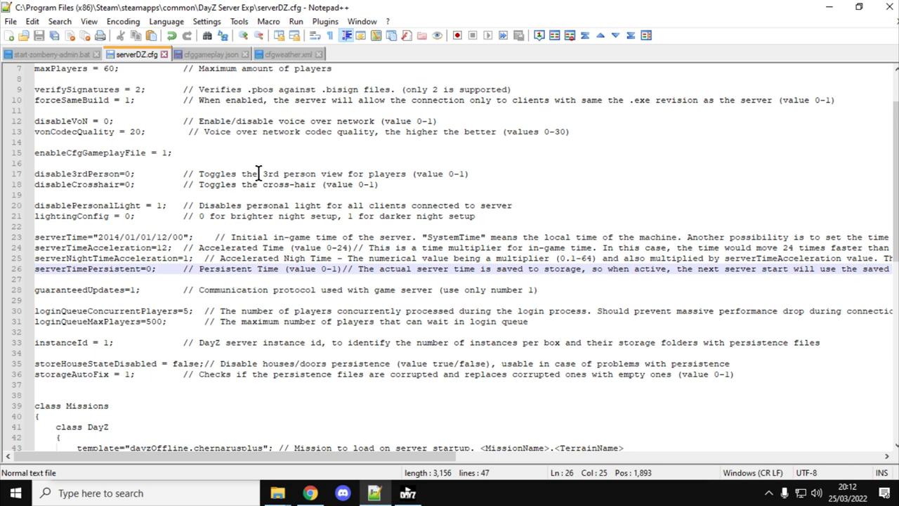
mouse_move(225, 62)
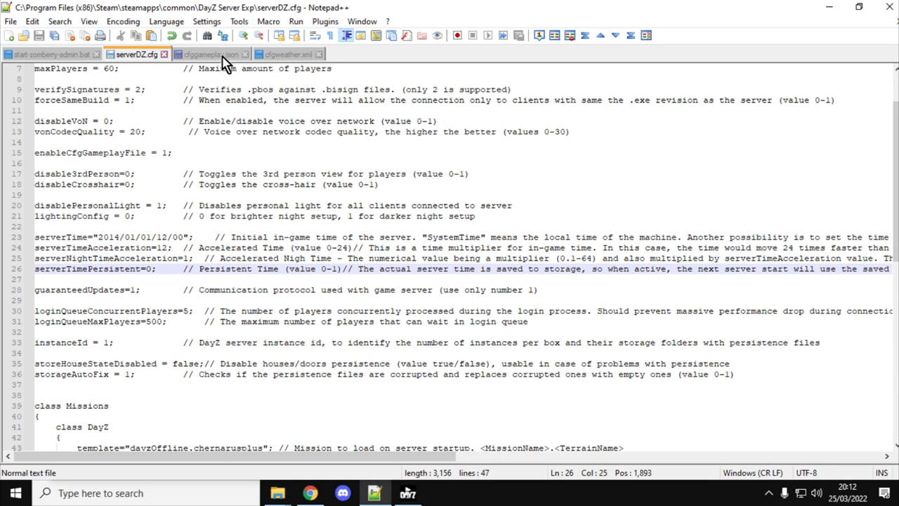
- Return to cfggameplay.json, then bring up the iZurvive map in Chrome
left_click(207, 54)
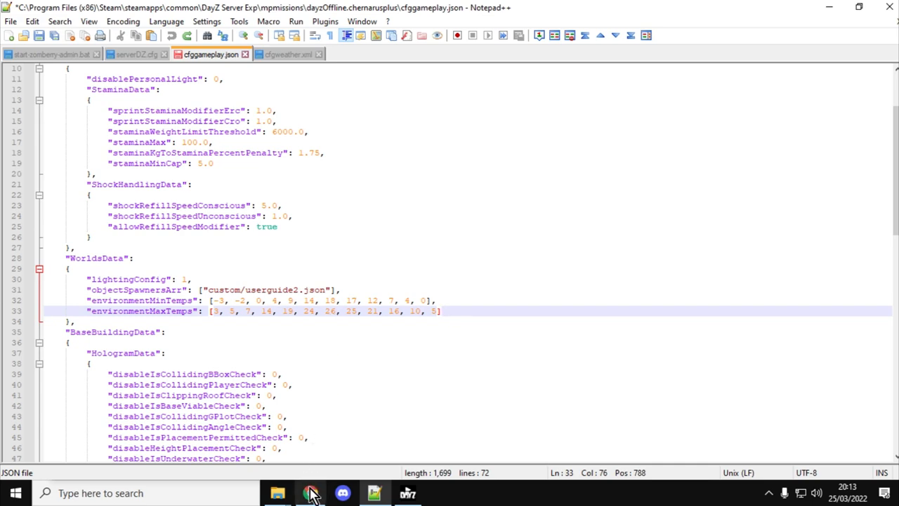
left_click(310, 492)
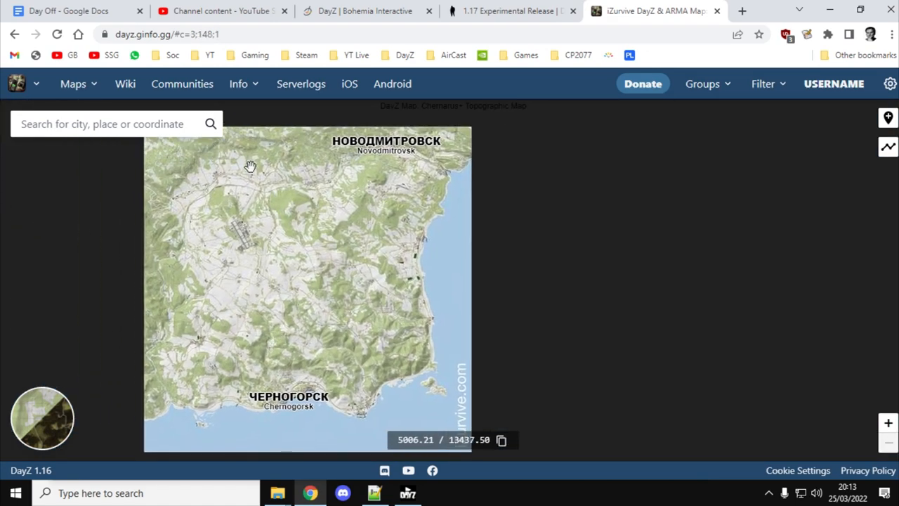
- Zoom out and pan the iZurvive Chernarus map back to the full-island view
scroll("down", 3)
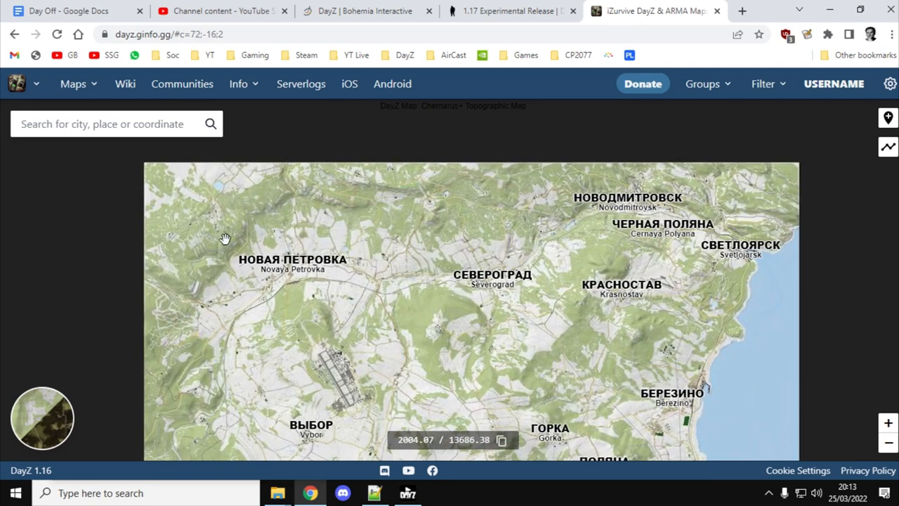
left_click_drag(225, 239, 181, 351)
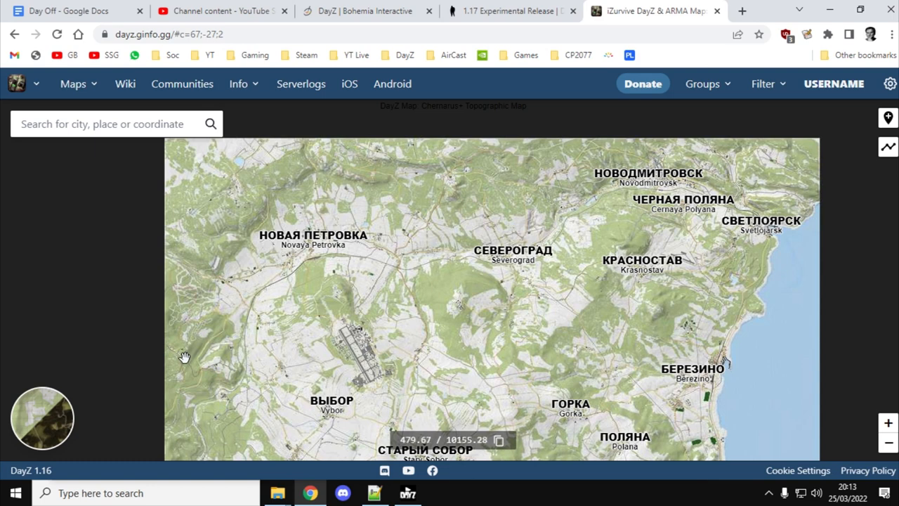
scroll("down", 3)
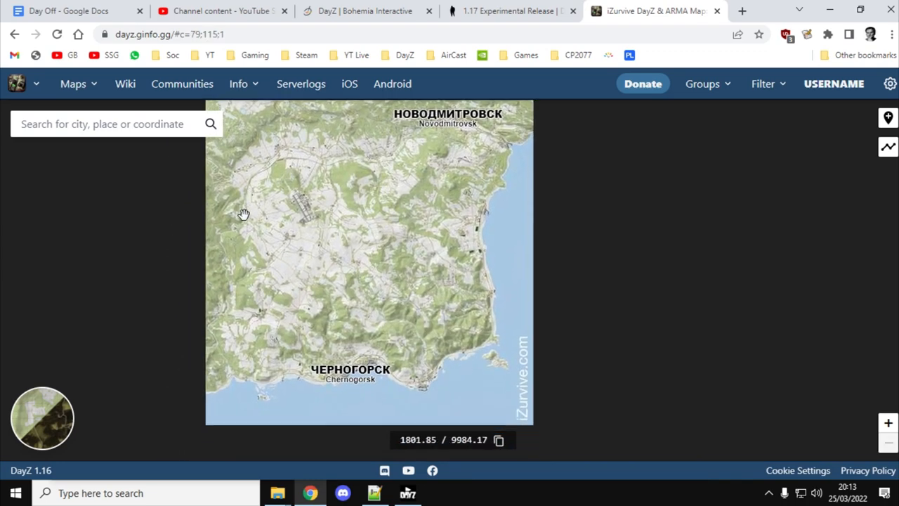
left_click_drag(244, 214, 363, 299)
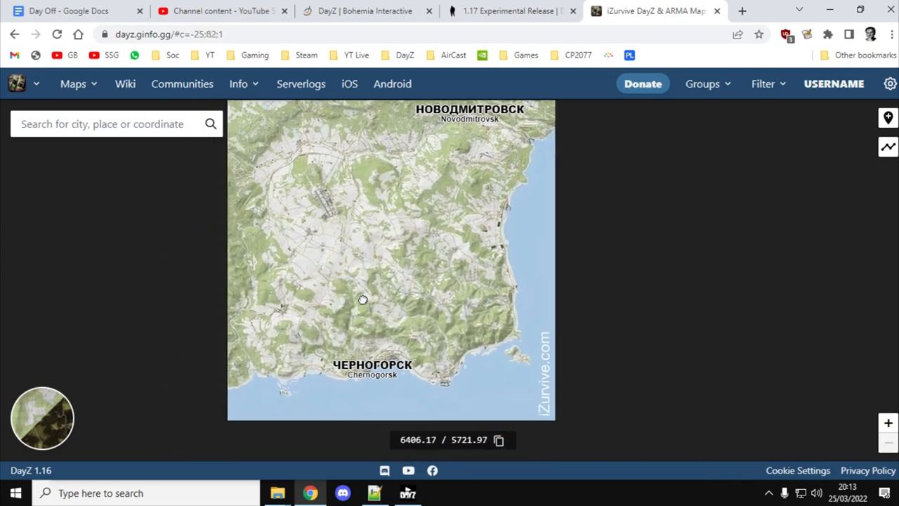
left_click_drag(363, 300, 384, 300)
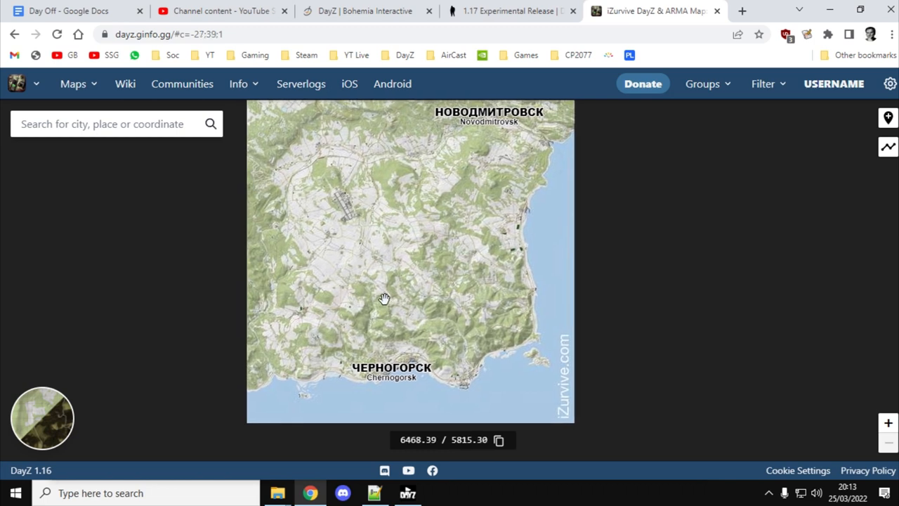
mouse_move(415, 277)
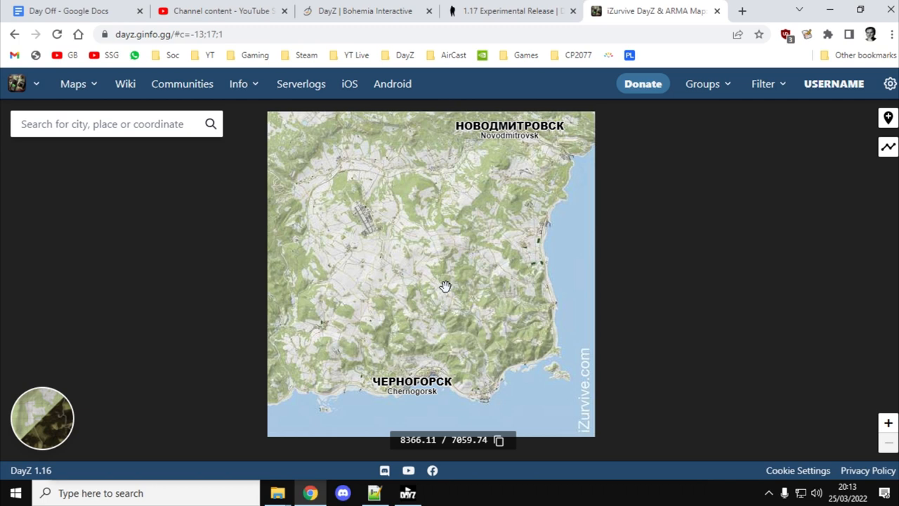
mouse_move(425, 113)
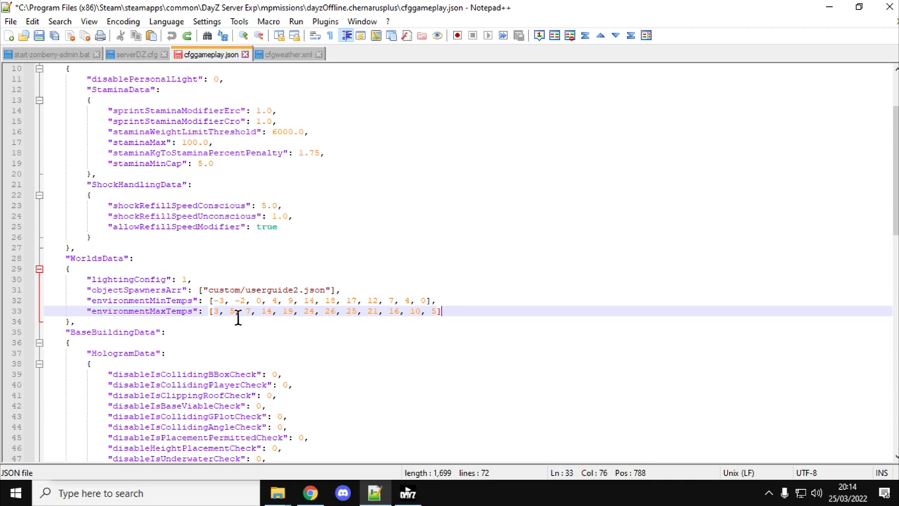
mouse_move(423, 318)
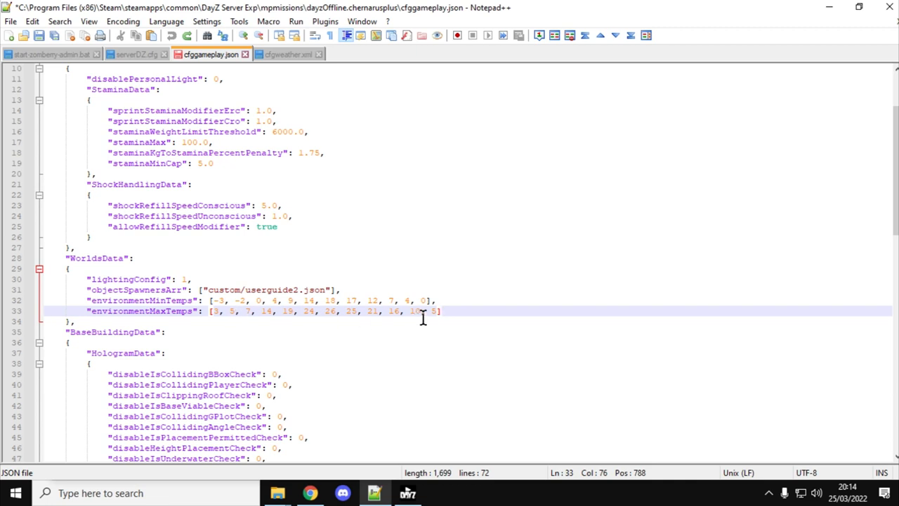
mouse_move(369, 334)
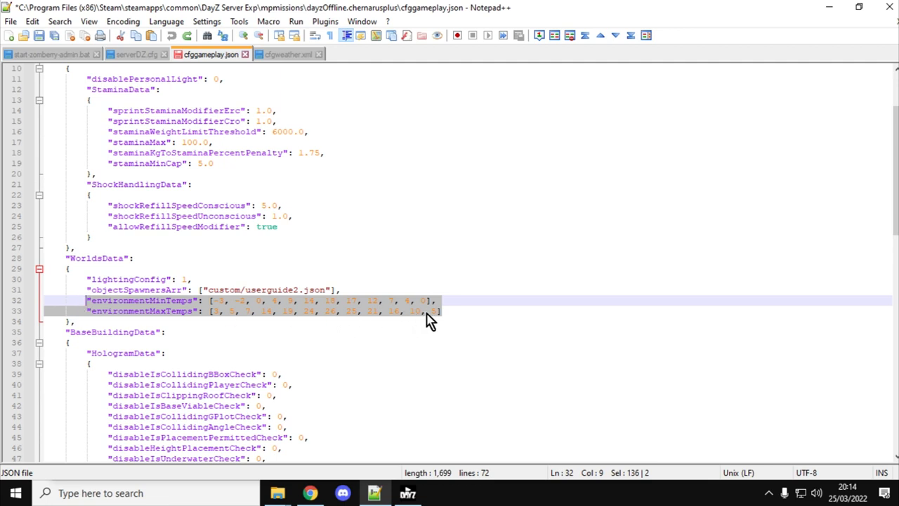
mouse_move(447, 315)
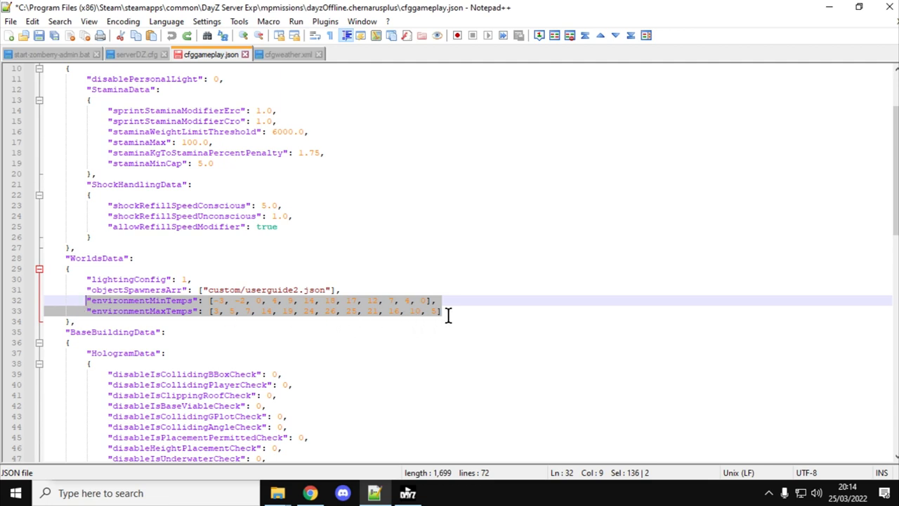
left_click(443, 310)
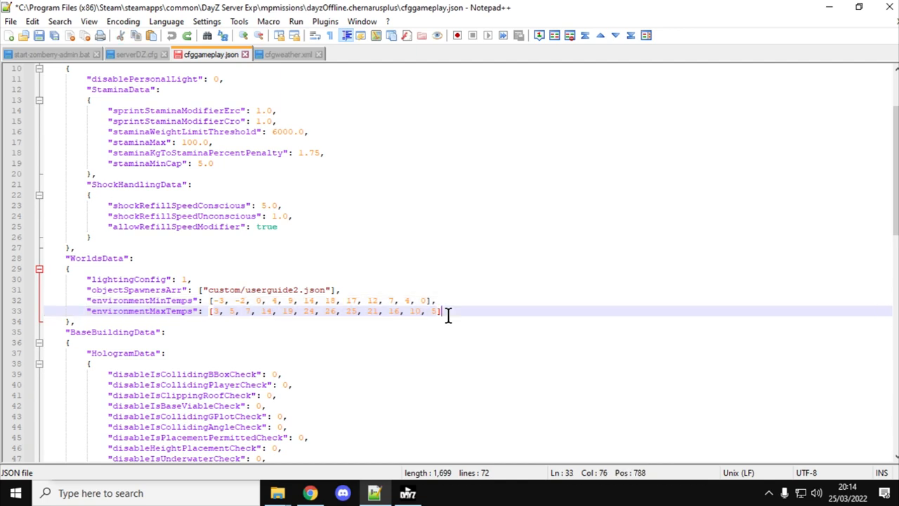